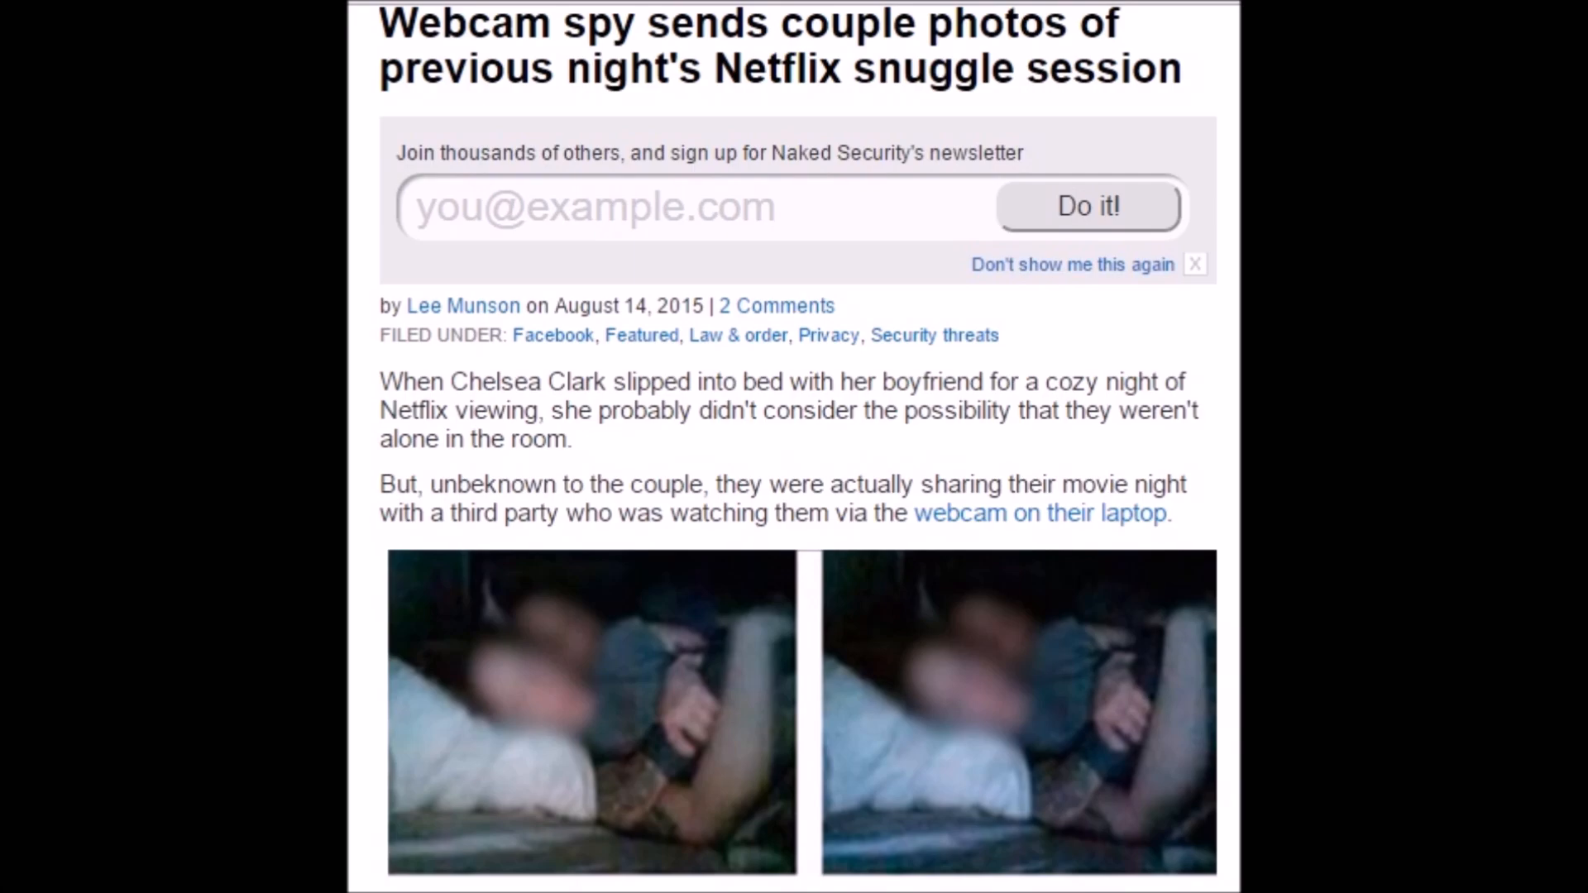
Search the Start menu for 'Device Manager' and launch it.
click(28, 867)
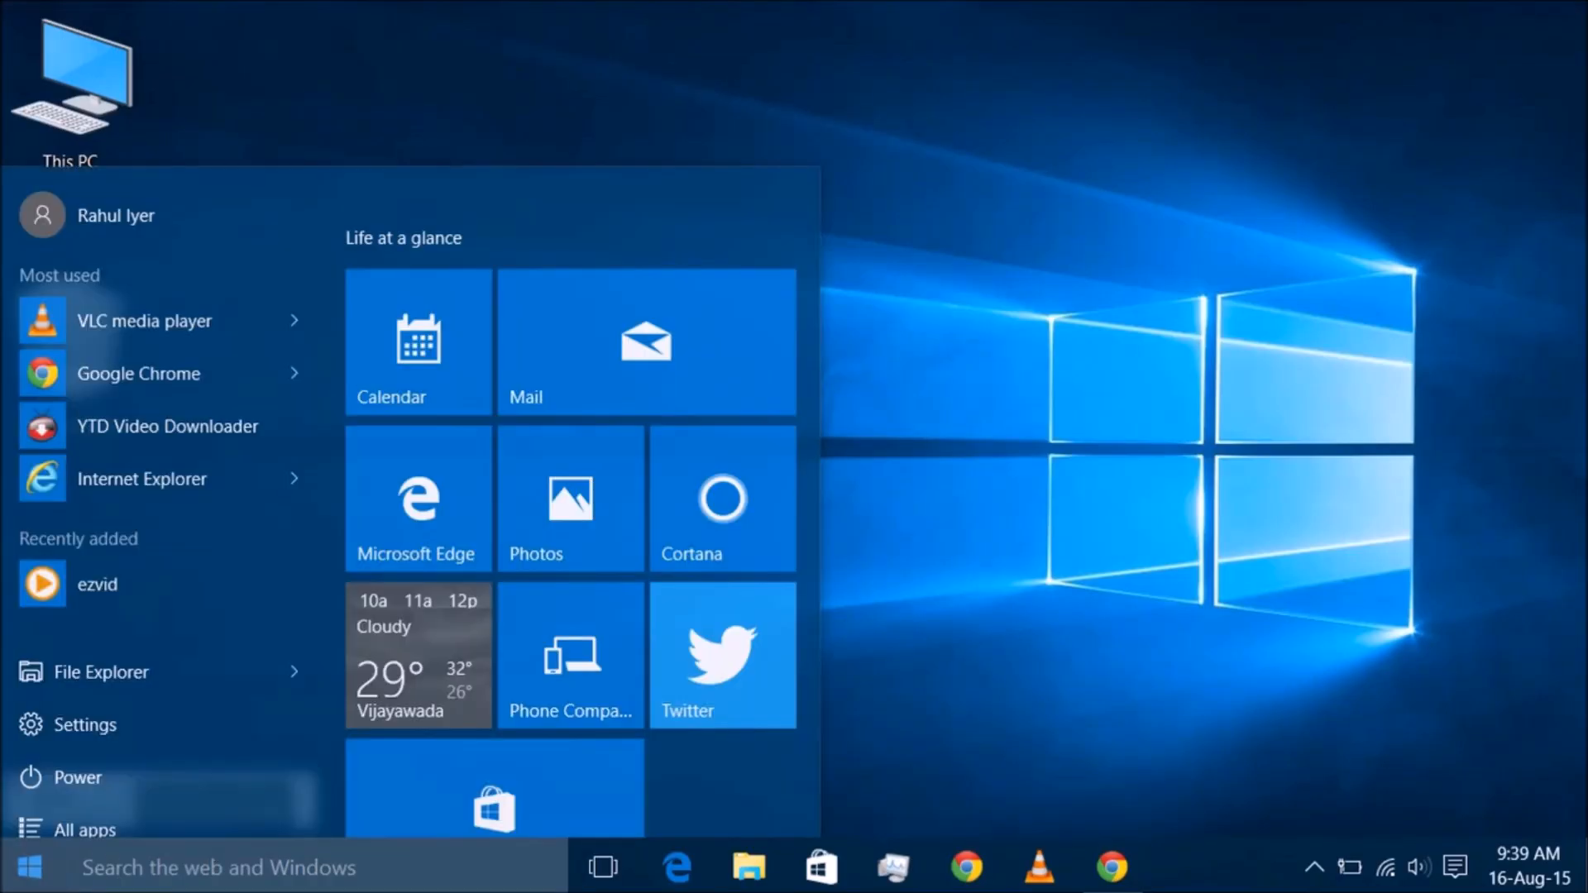
text(D)
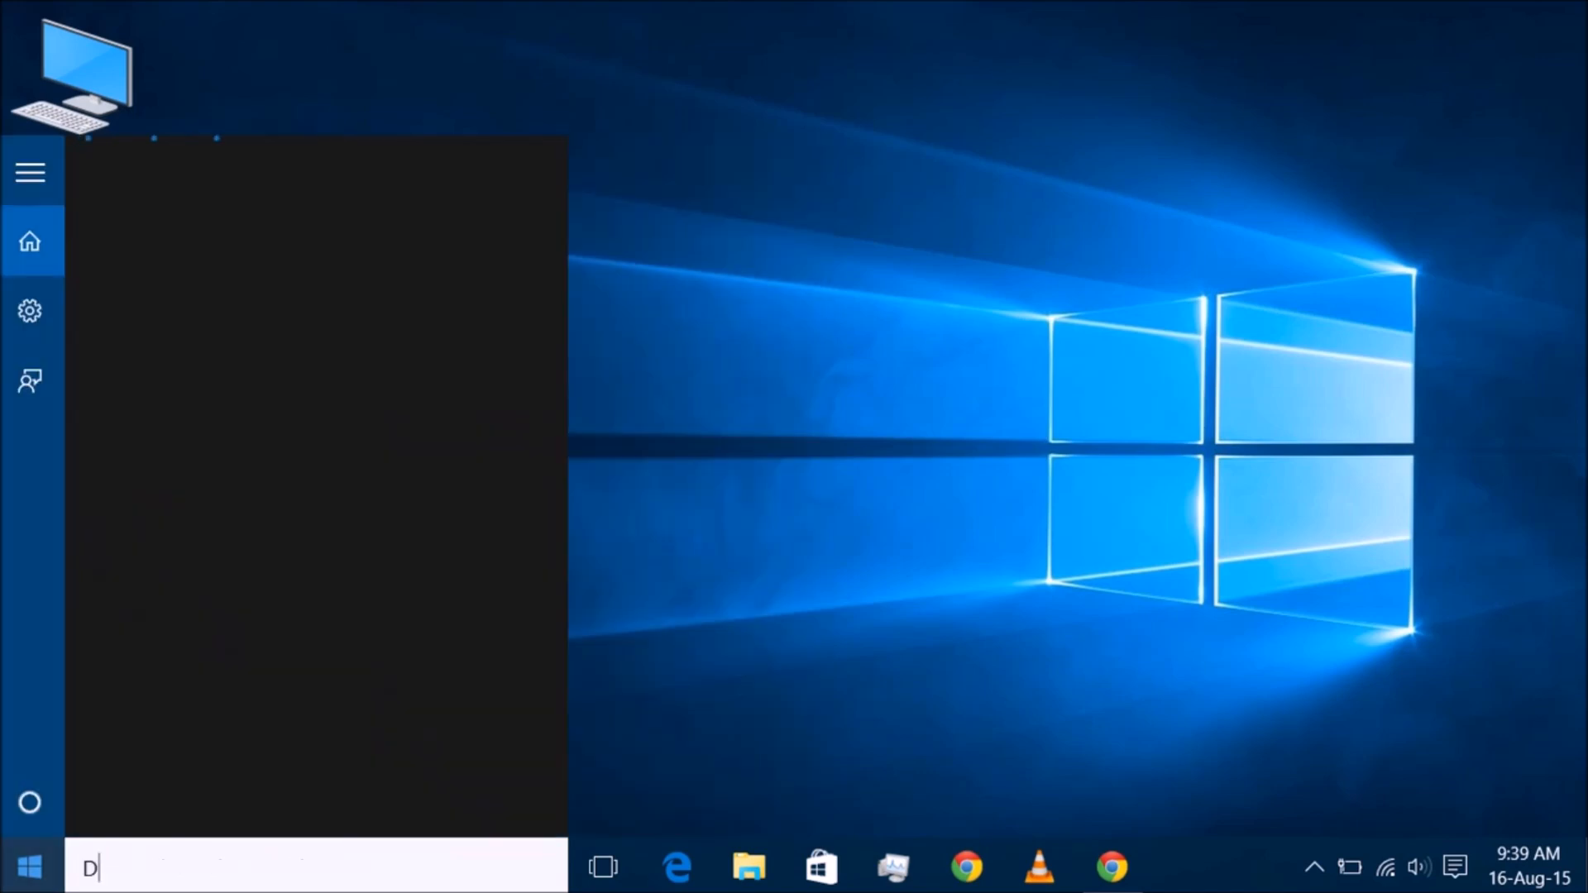
text(evice)
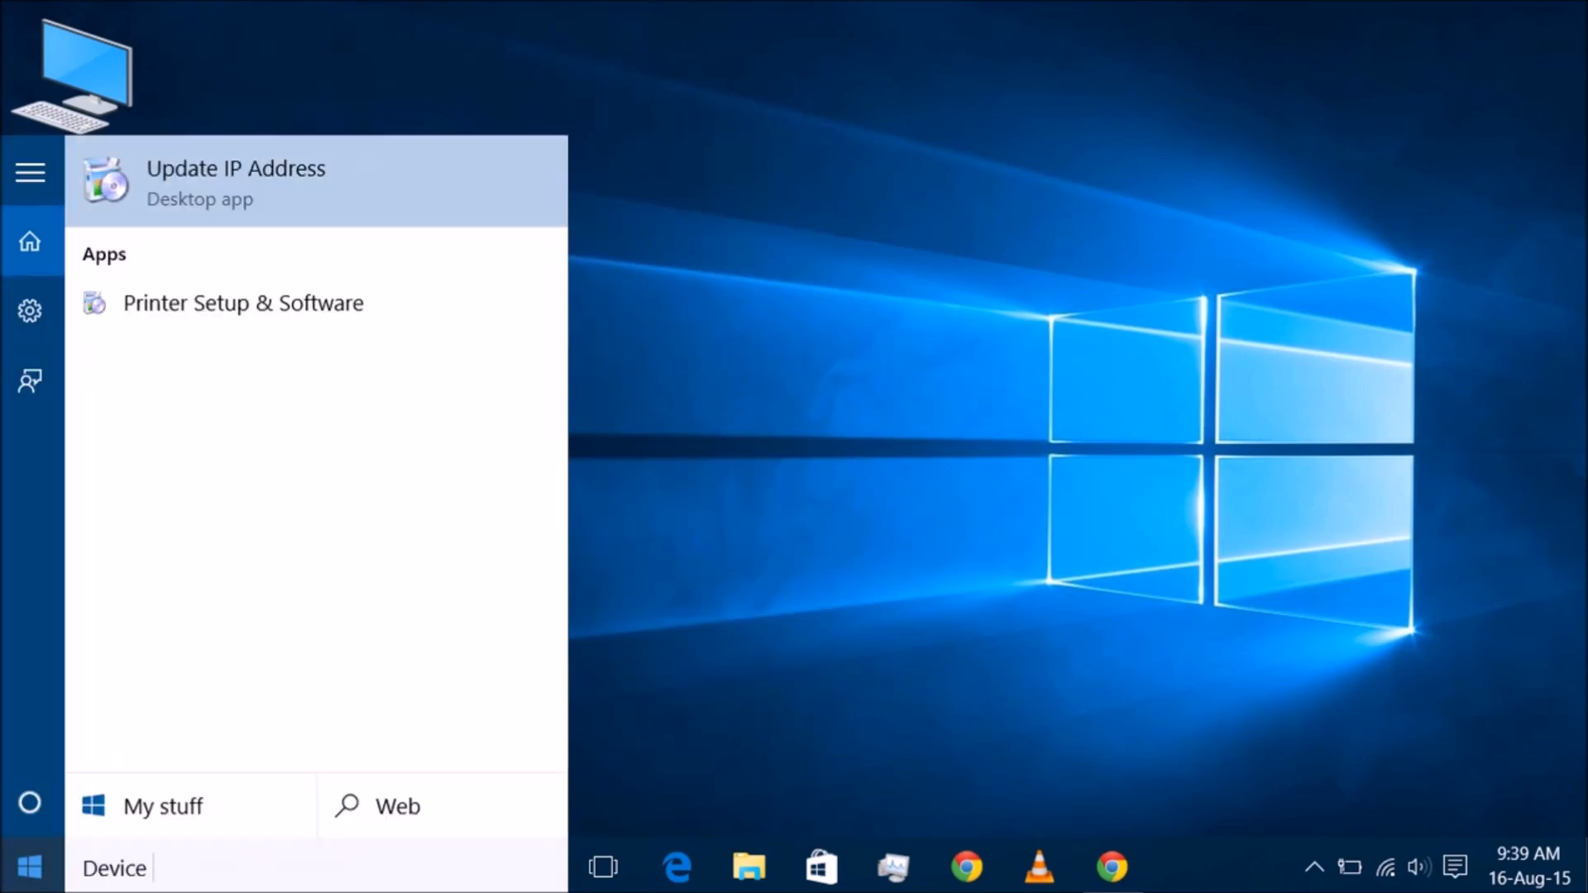
text(Manager)
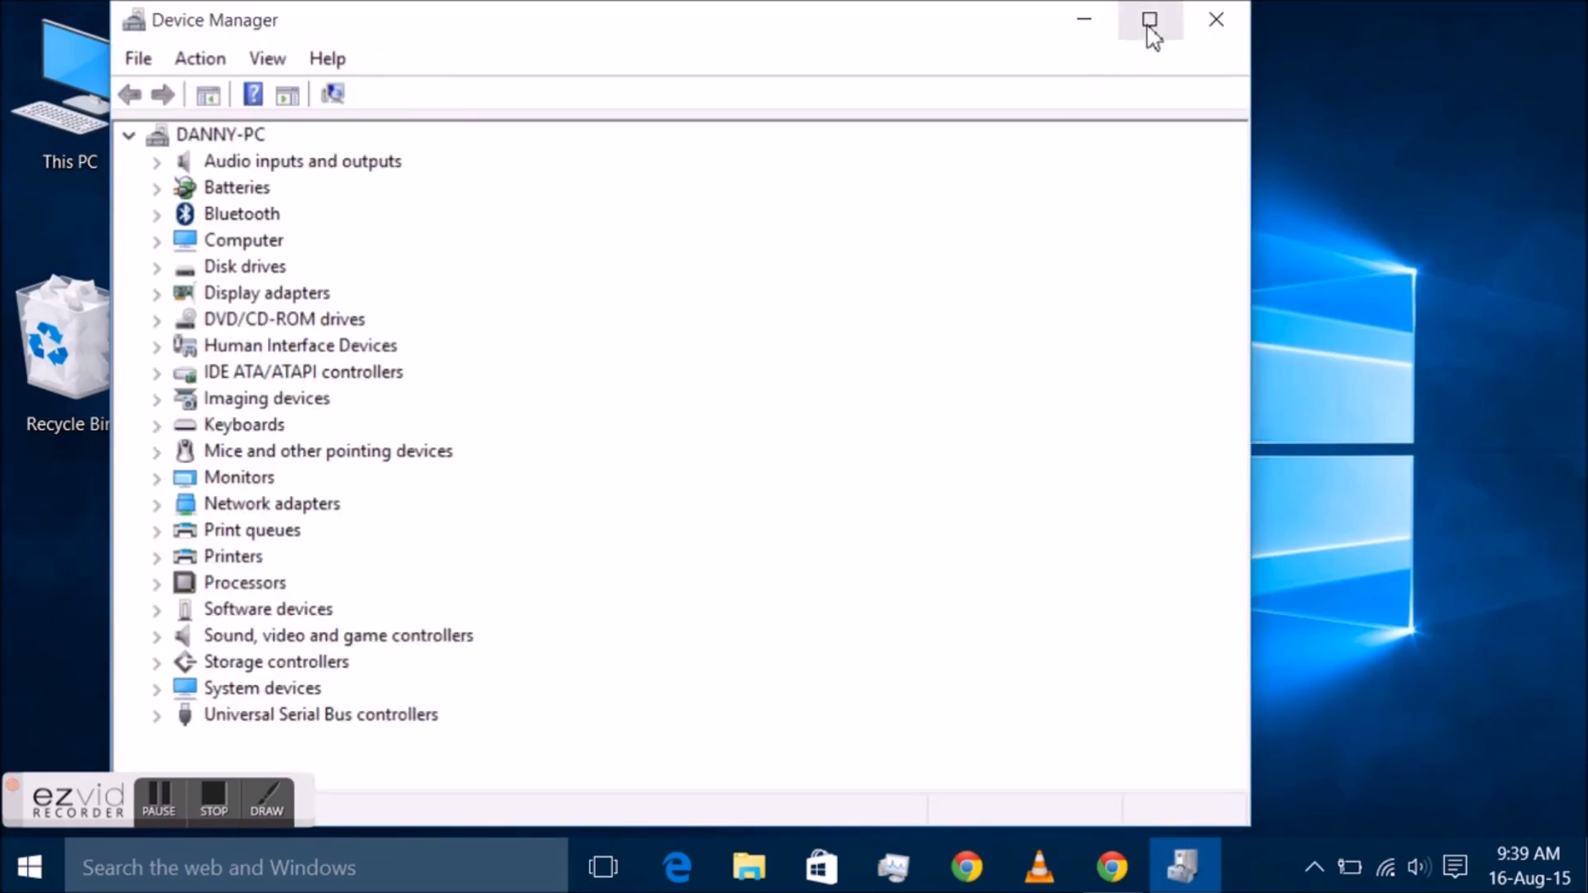
Maximize Device Manager and select Integrated Webcam under Imaging devices.
click(1149, 20)
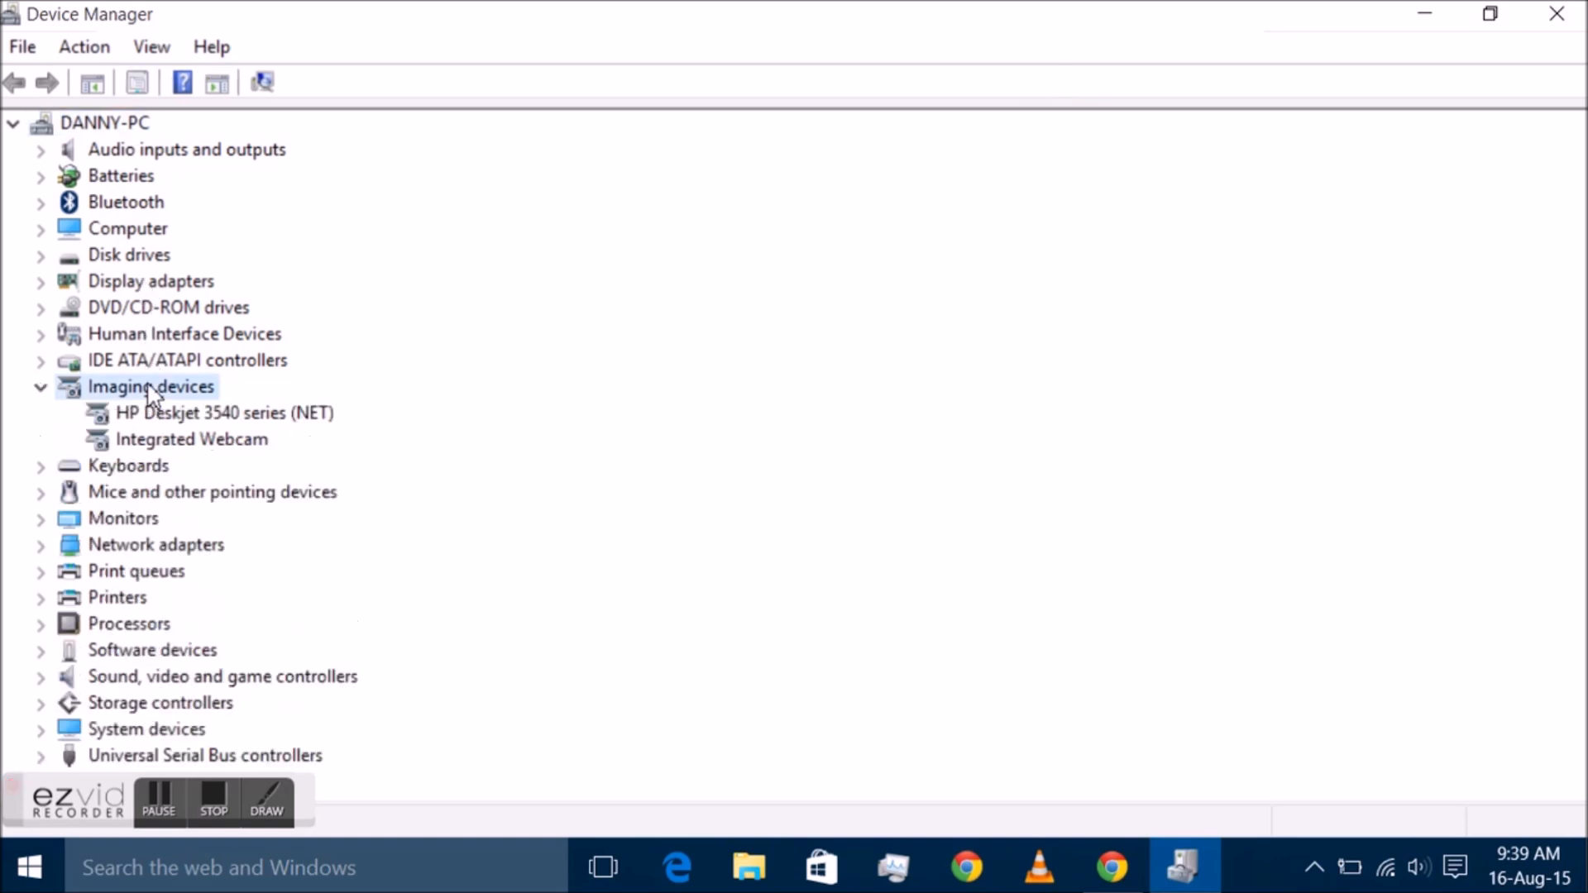
click(190, 438)
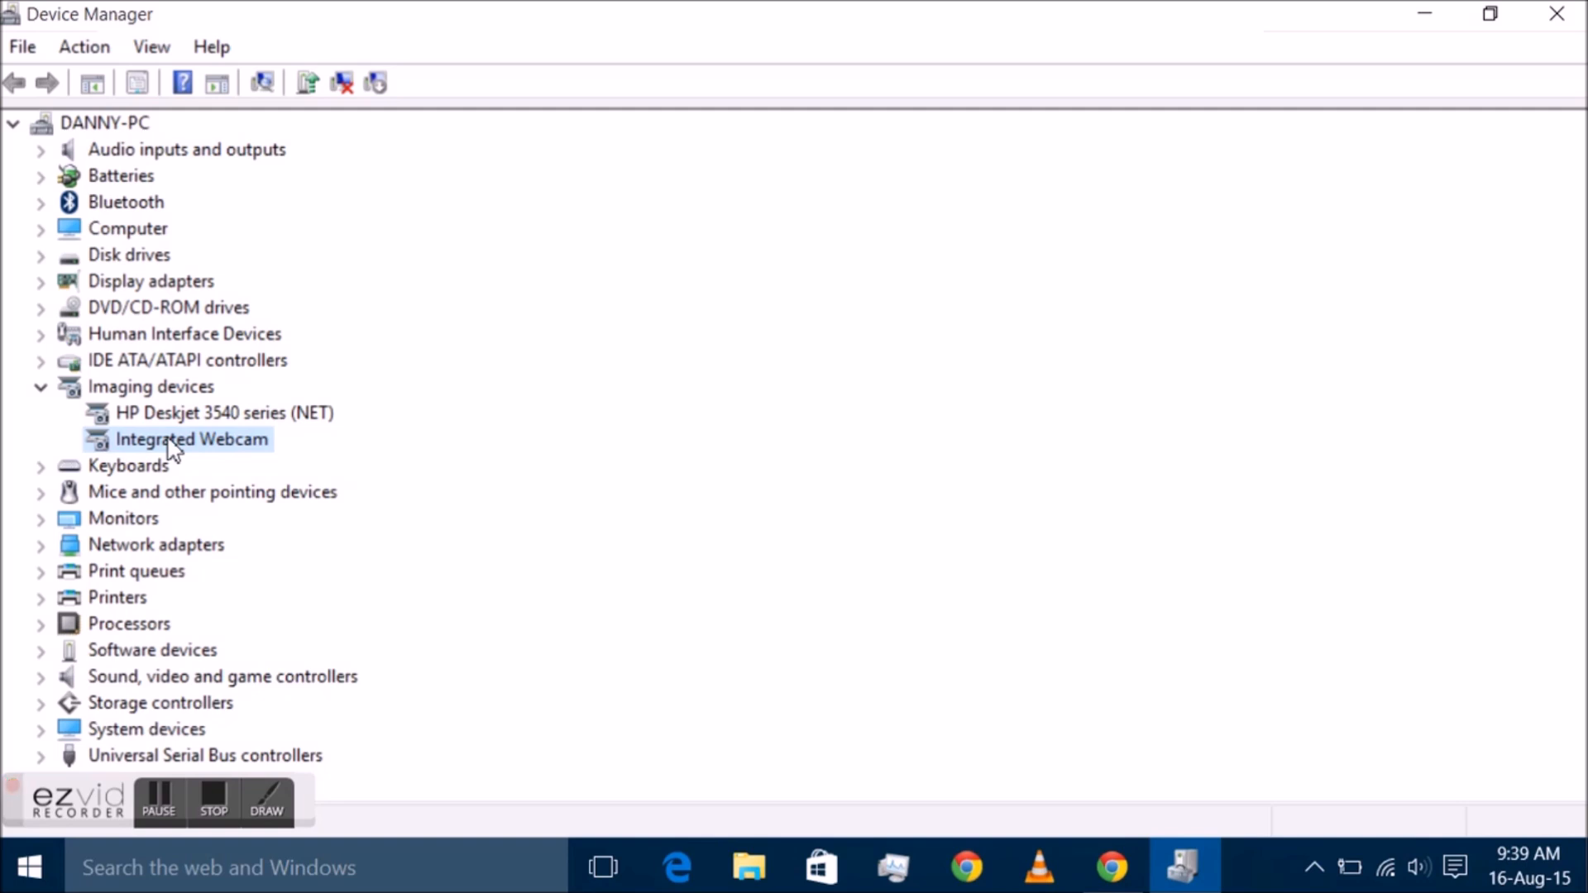
mouse_move(185, 445)
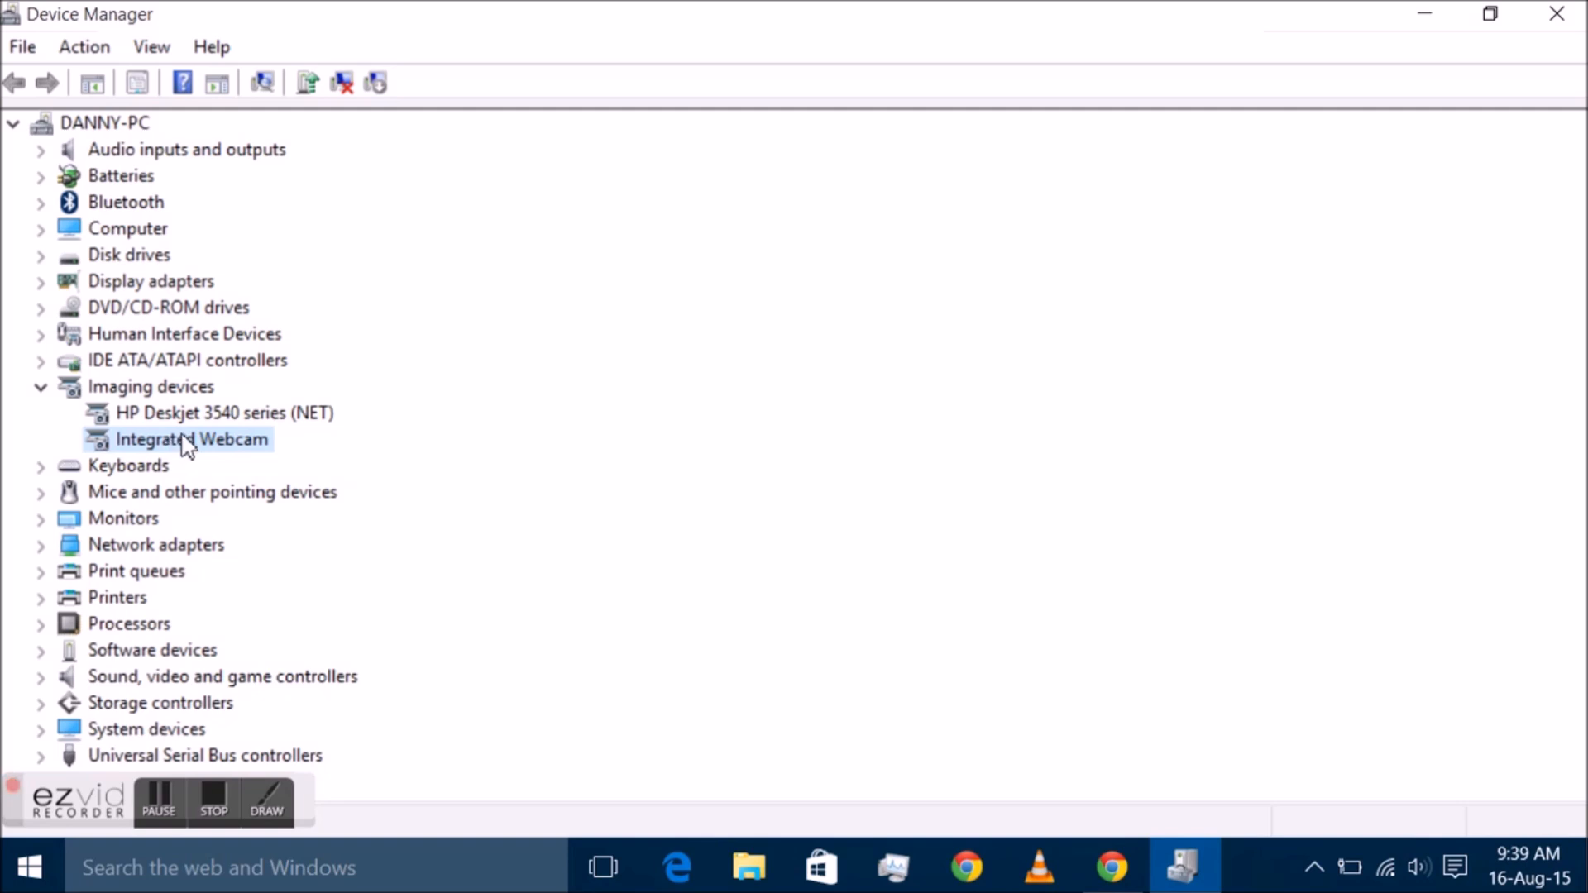
Disable the Integrated Webcam from the Driver tab of its properties.
double_click(192, 439)
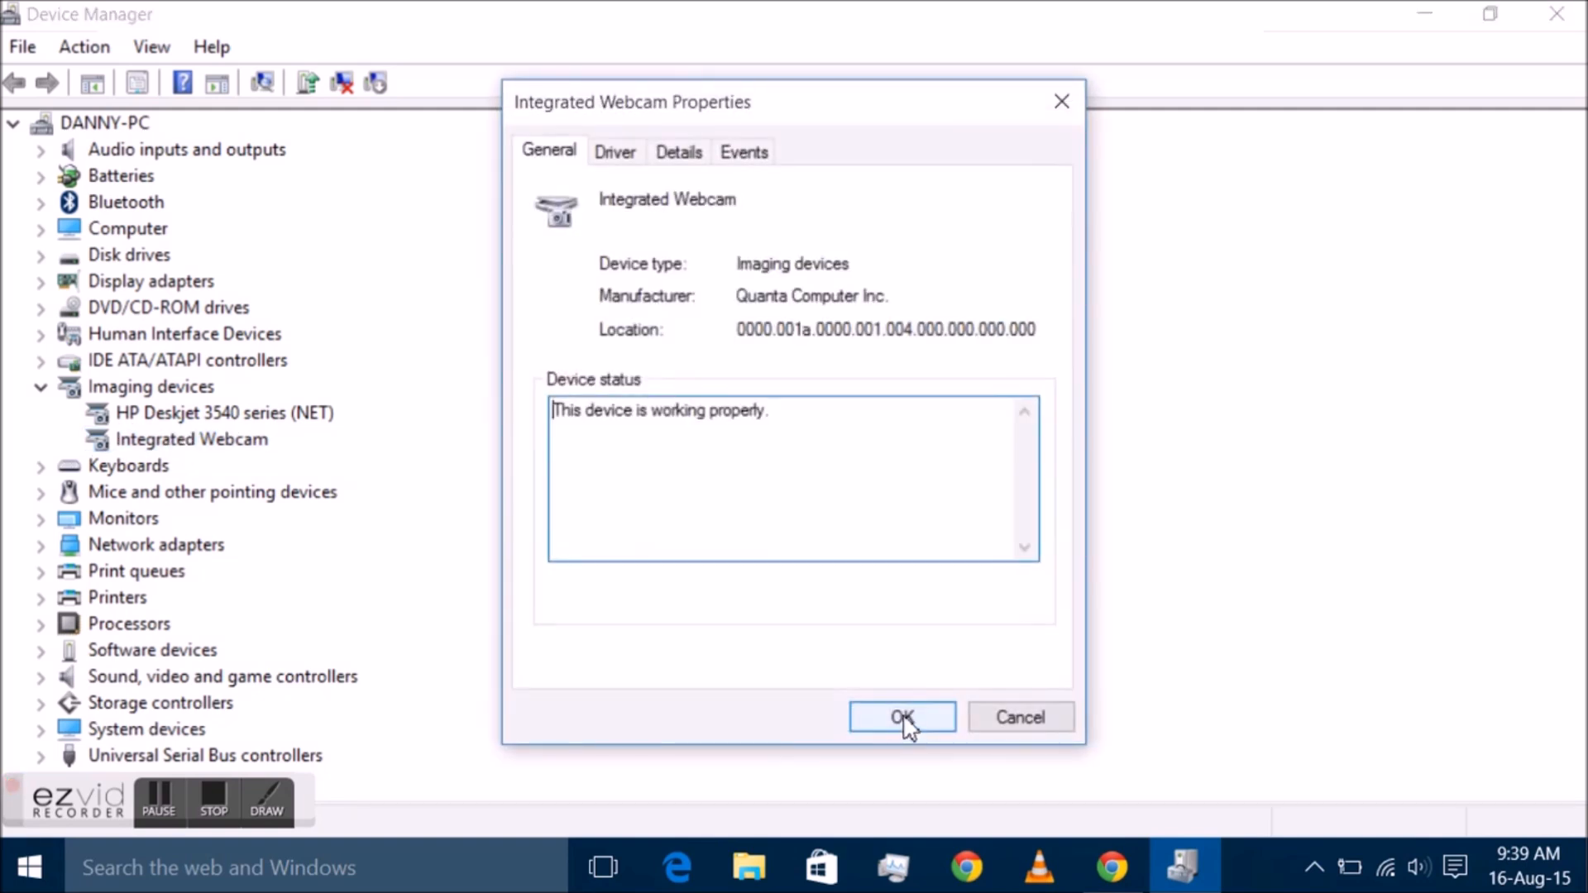
mouse_move(615, 152)
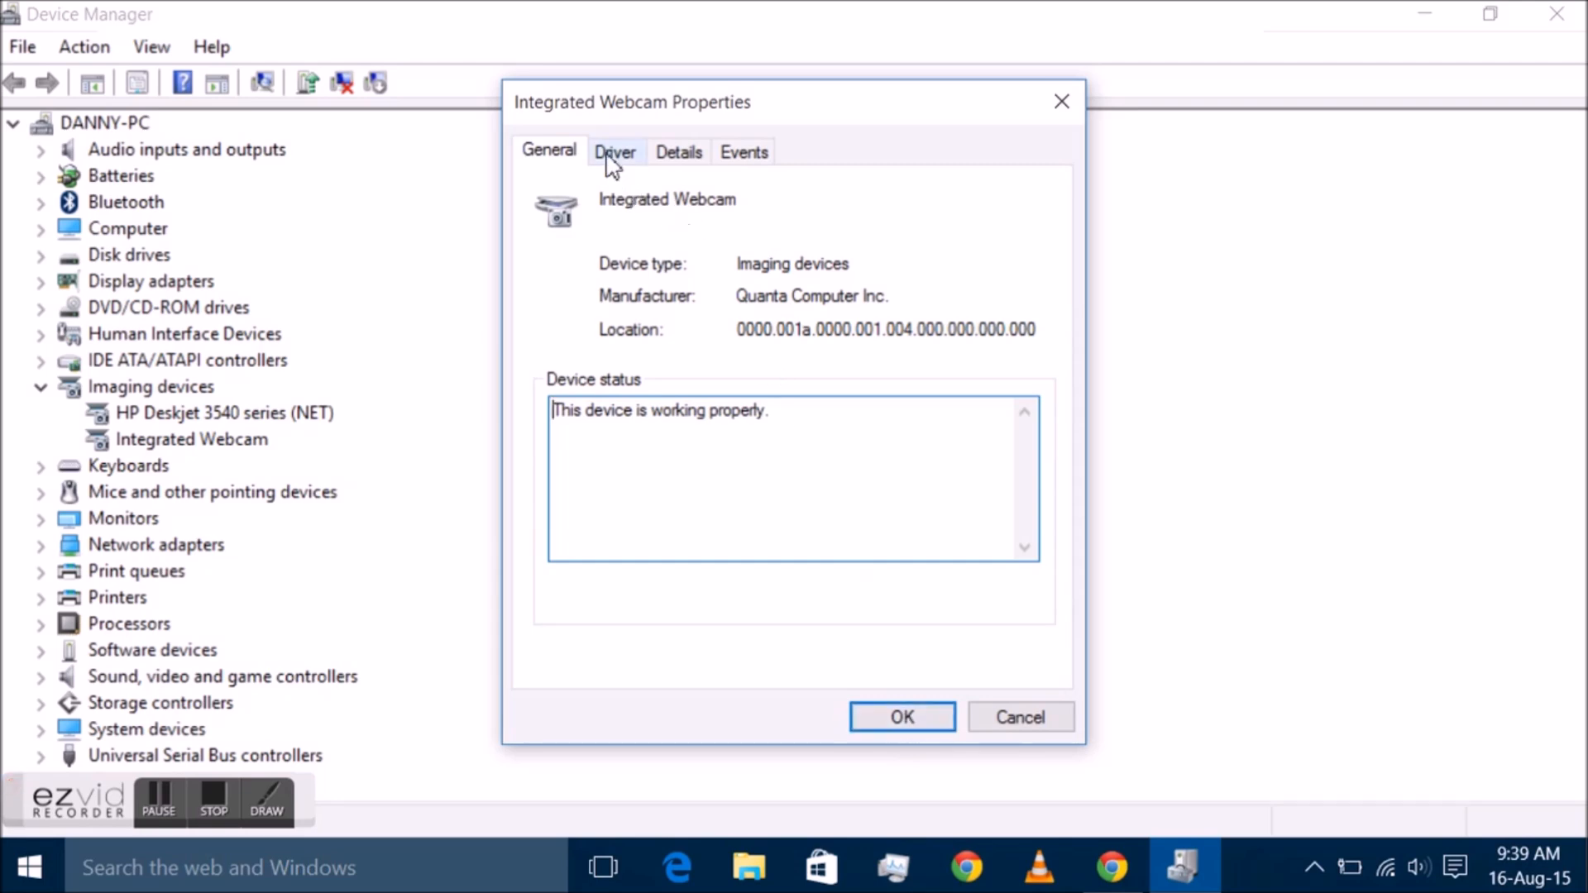
click(615, 150)
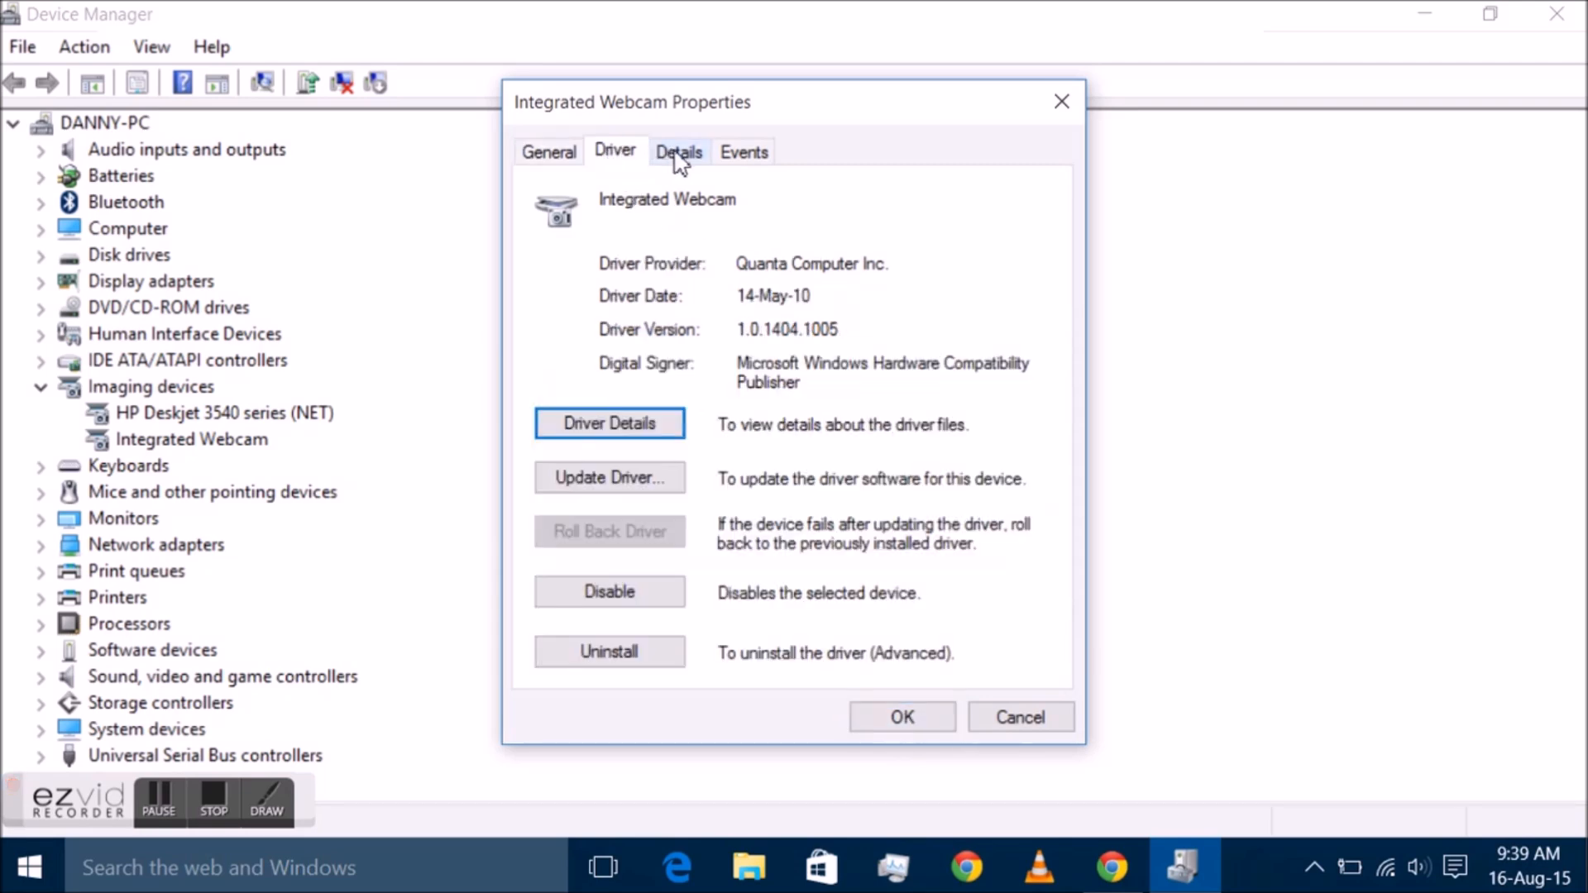
mouse_move(609, 477)
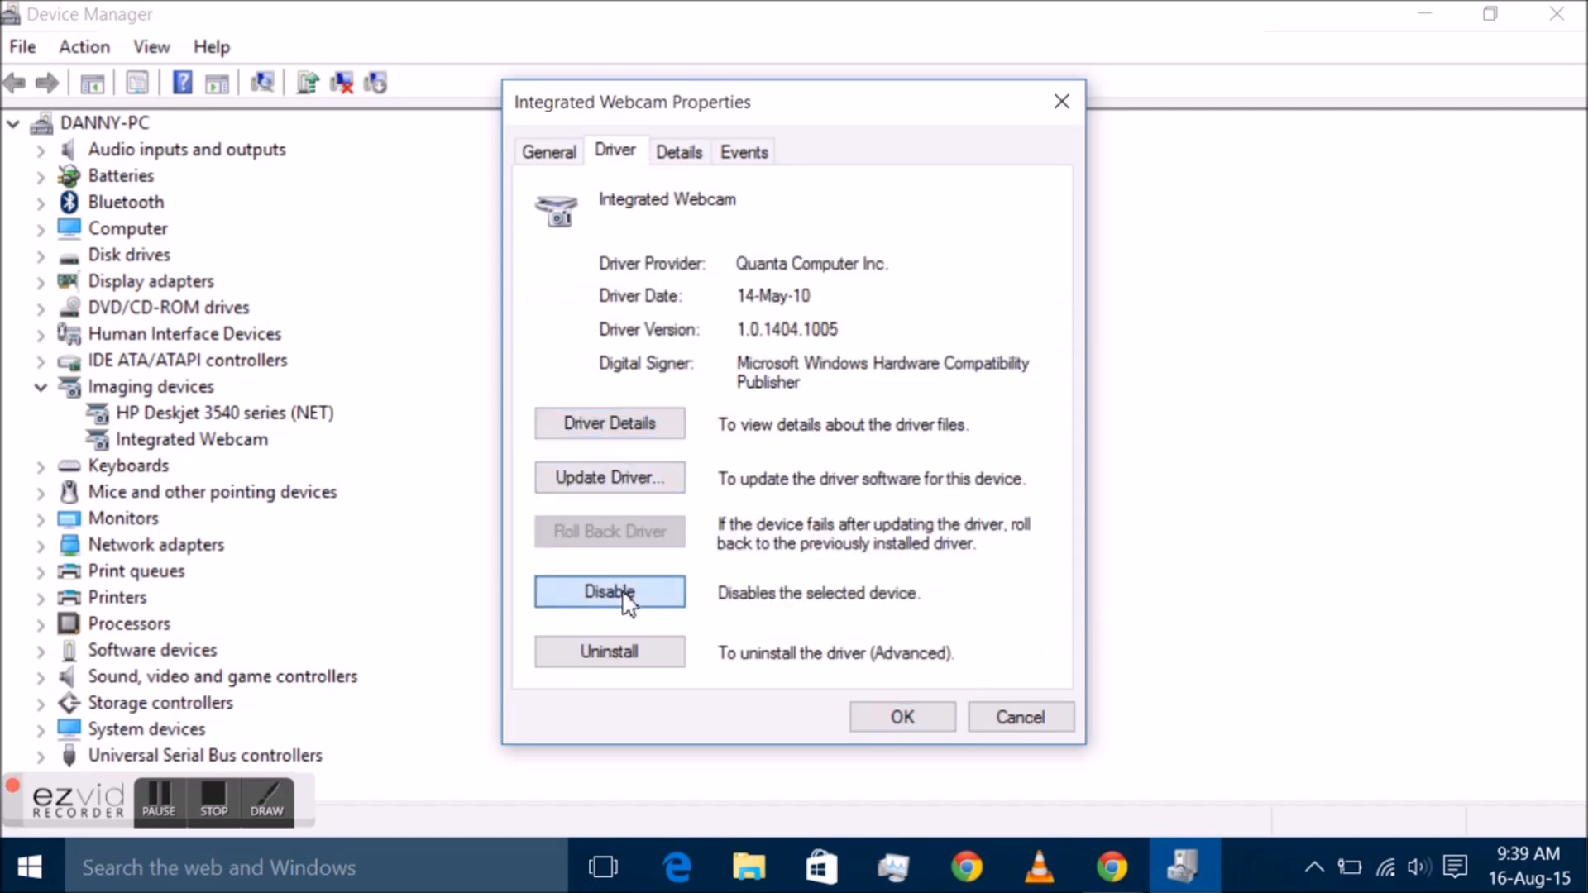
click(609, 593)
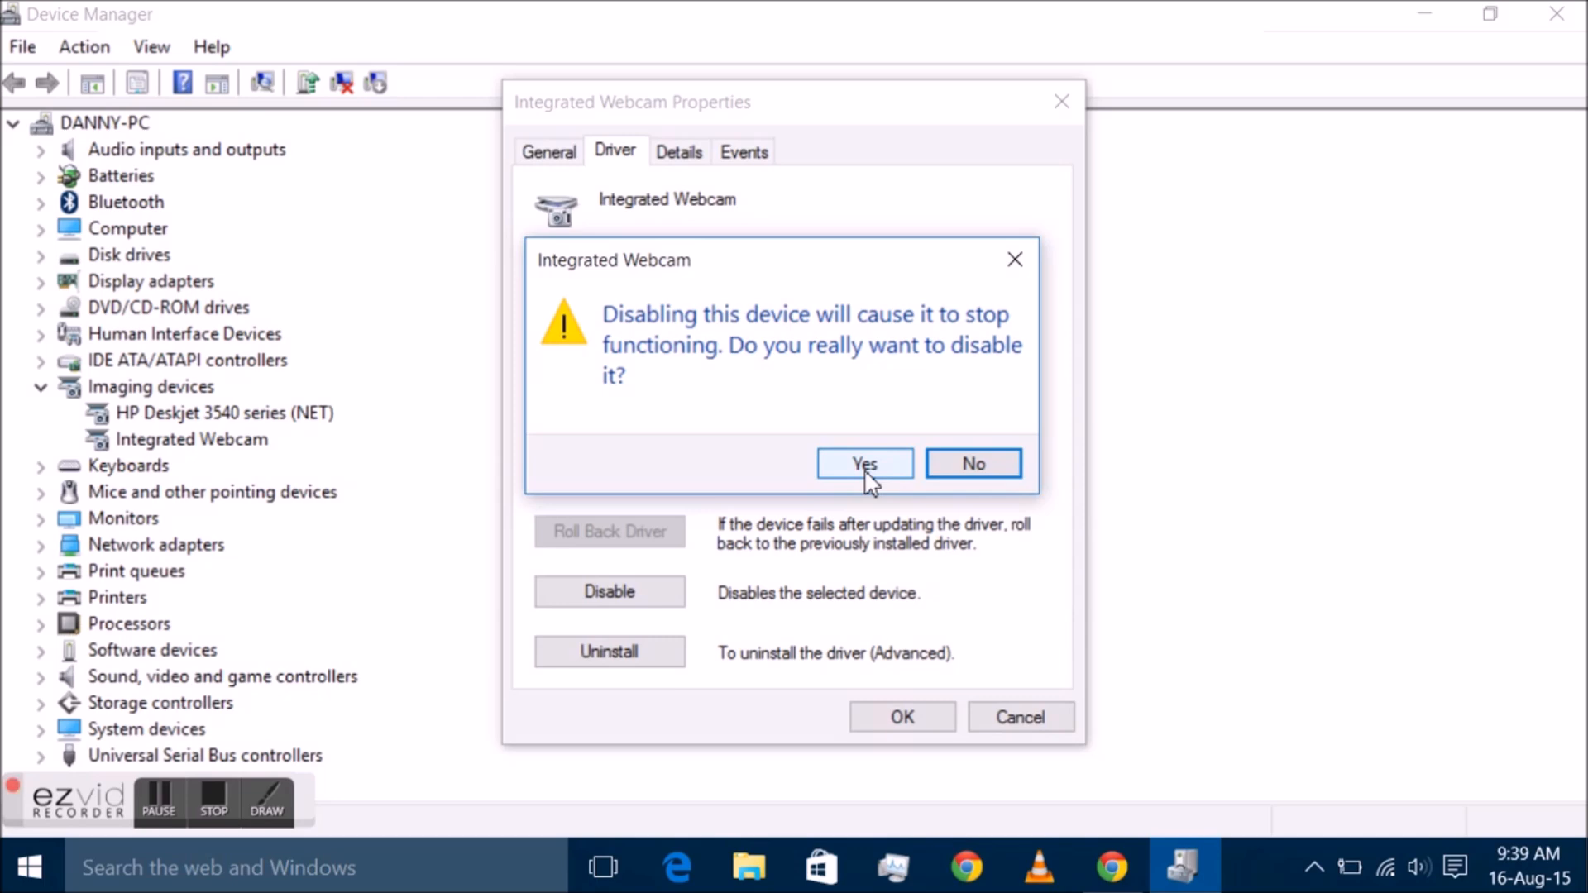
mouse_move(863, 463)
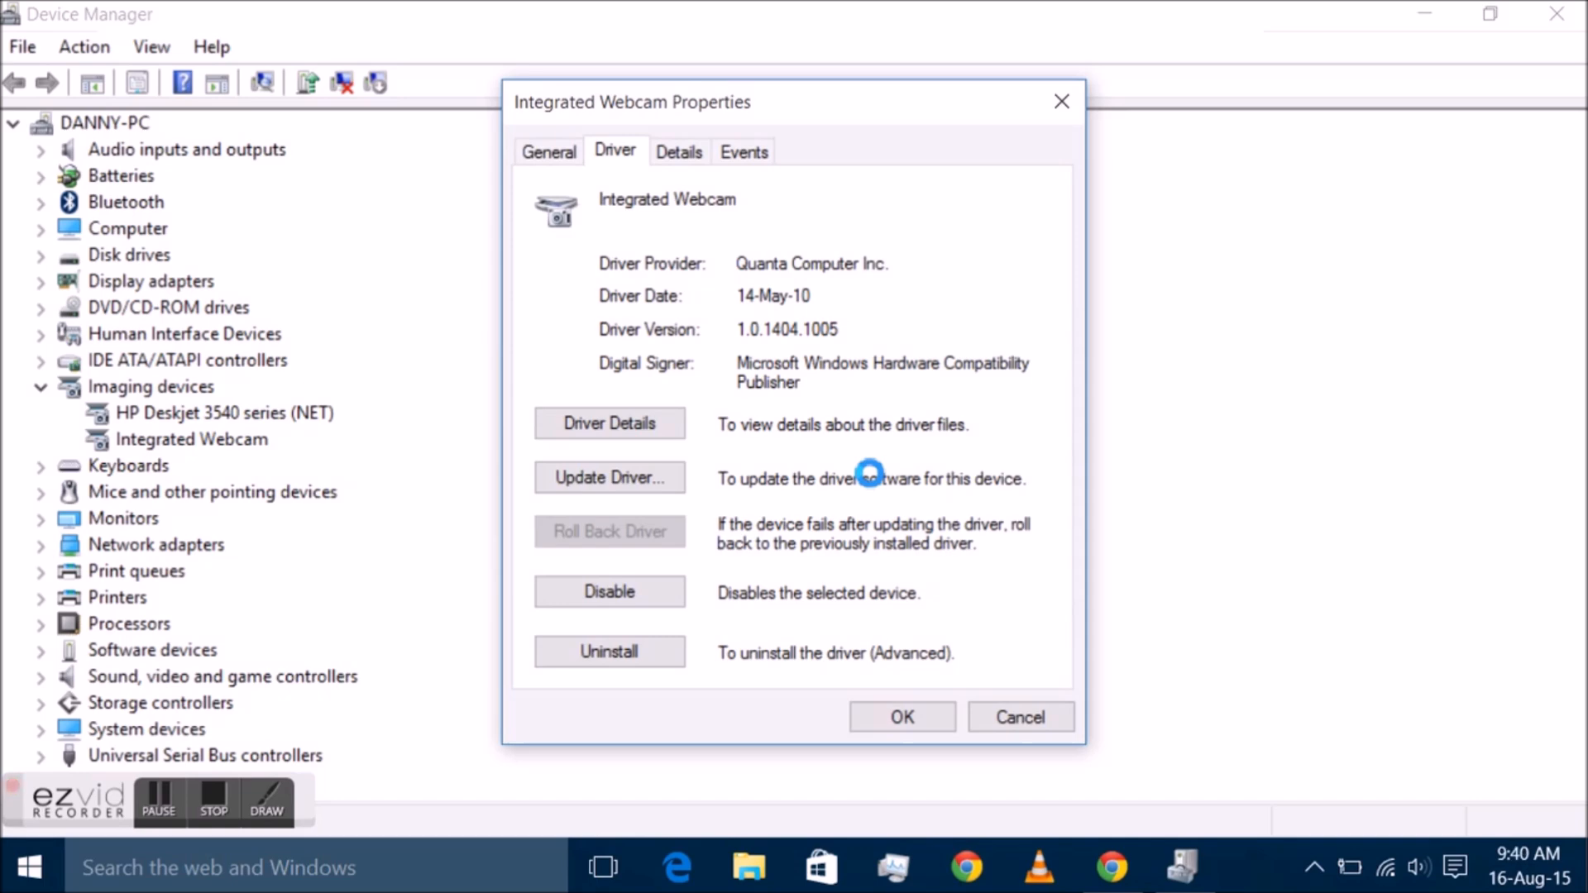
Confirm the disable, close the webcam properties with OK and dismiss the restart prompt.
click(609, 592)
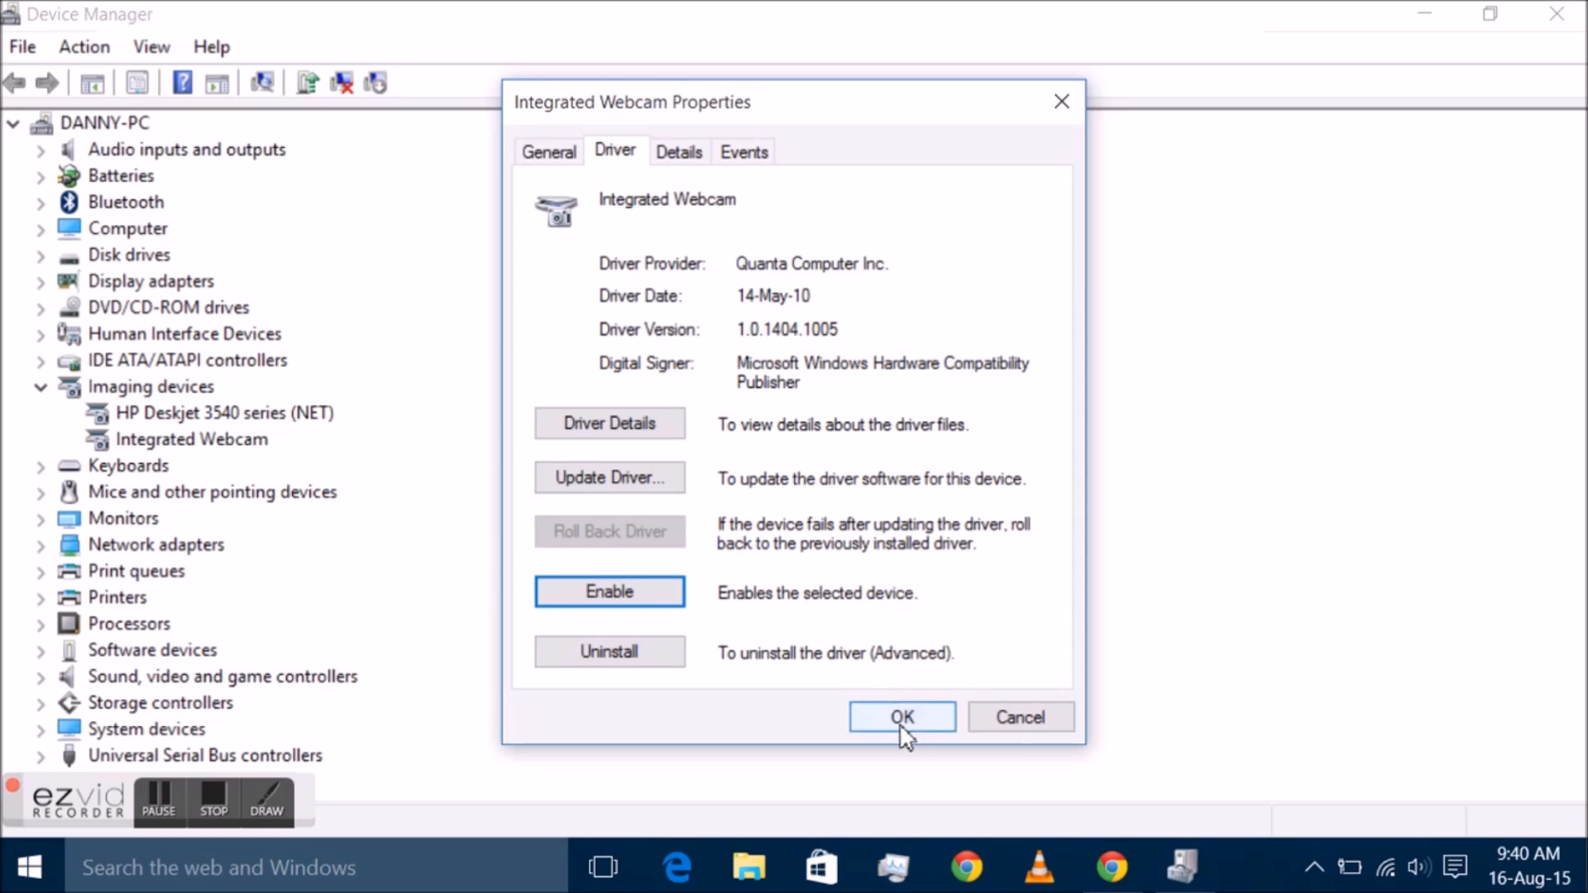
click(900, 716)
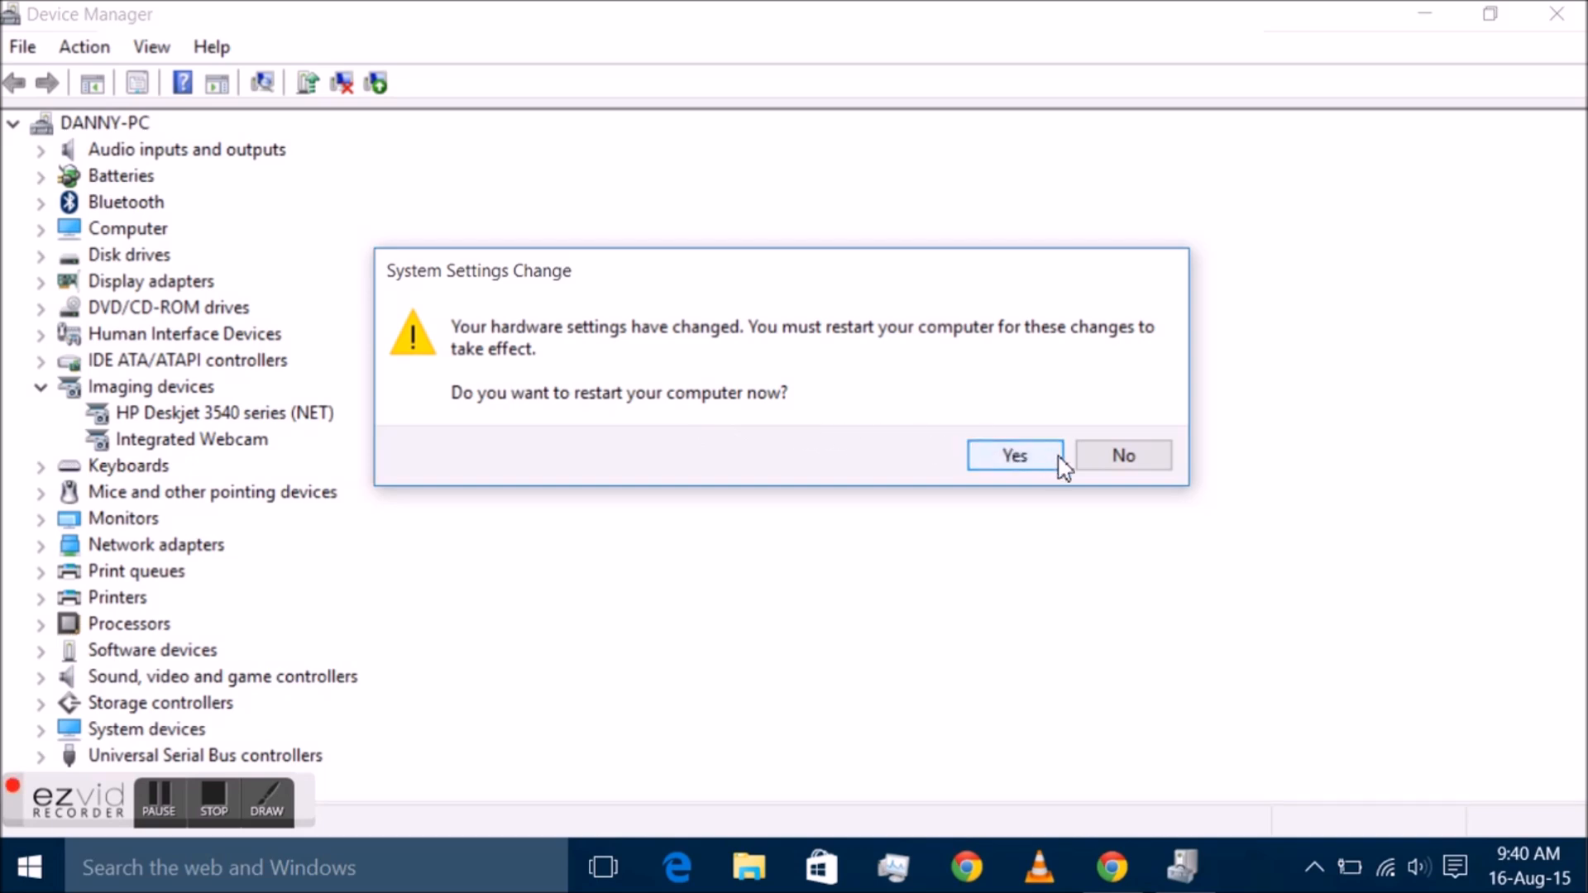
click(1121, 455)
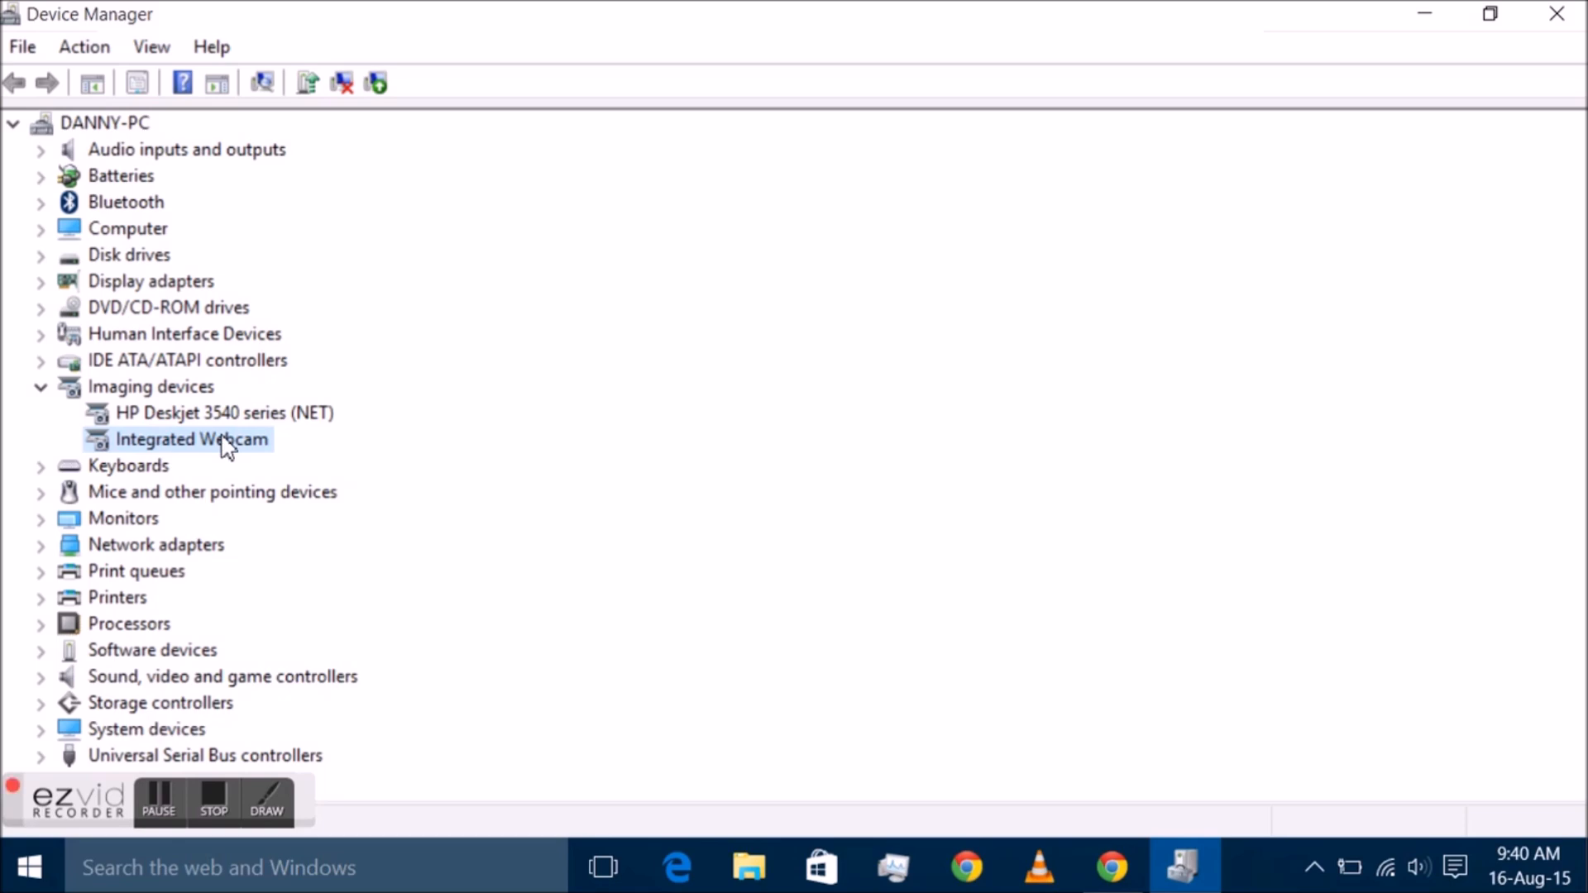
Re-enable the Integrated Webcam from its Driver tab and decline the restart.
double_click(190, 439)
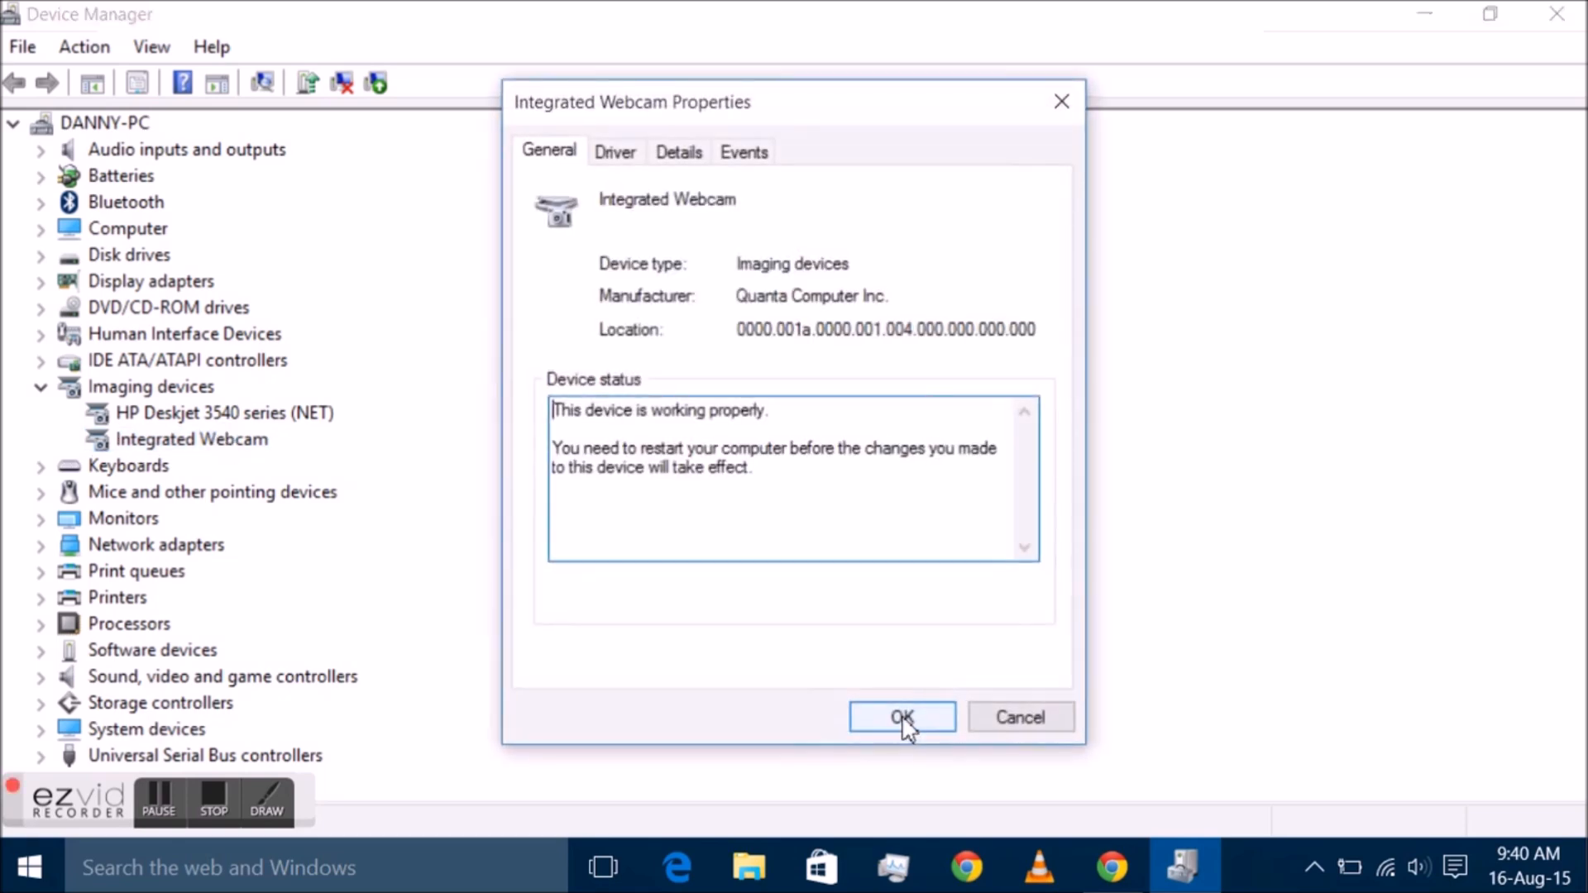
click(615, 152)
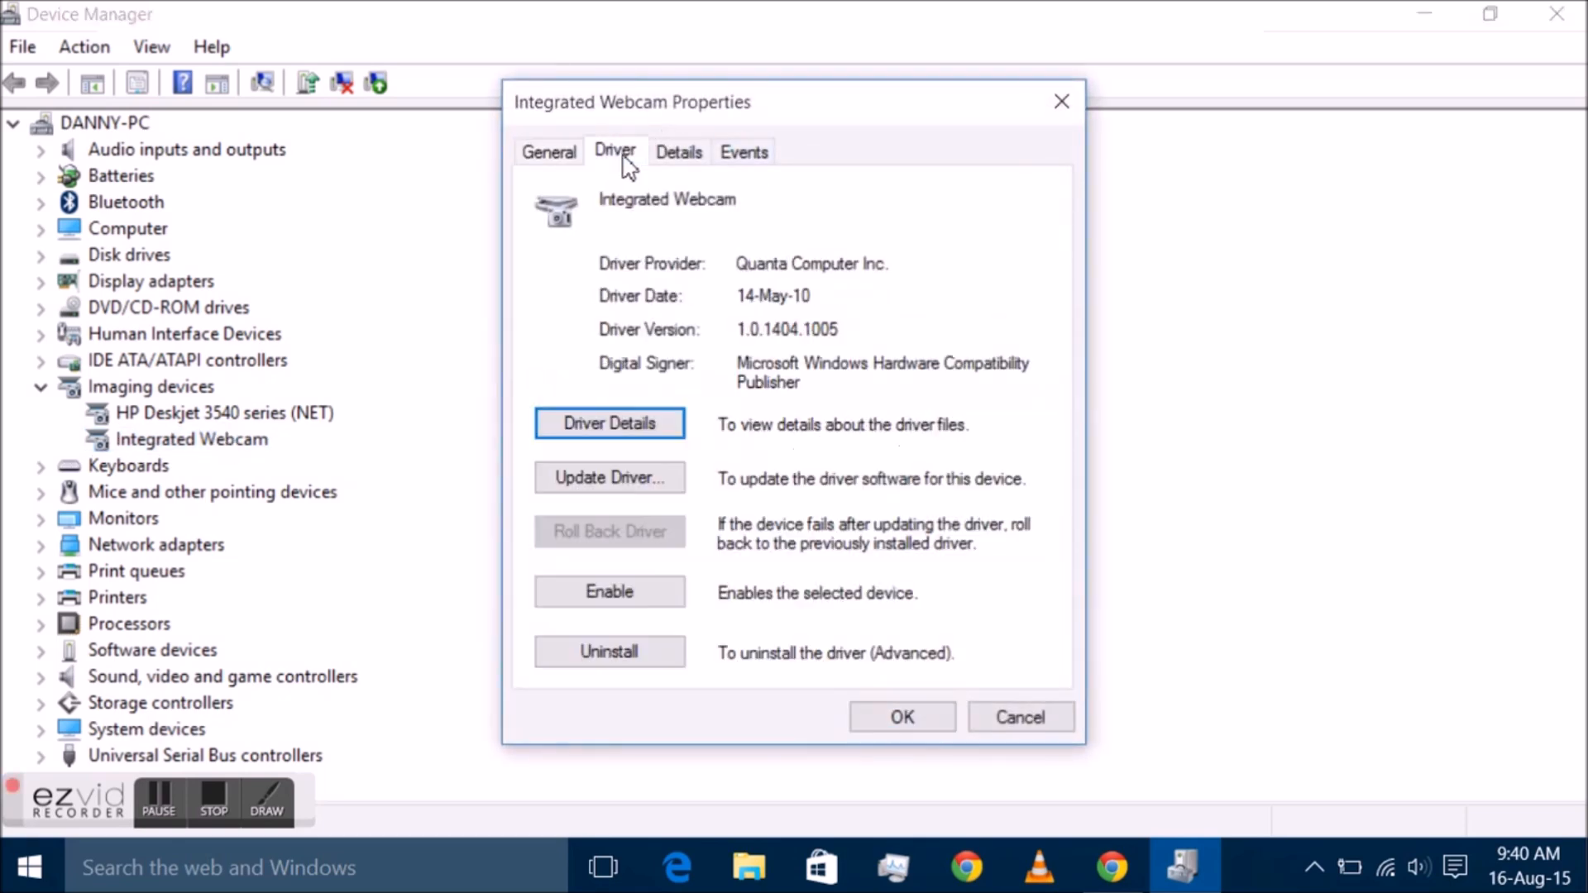
mouse_move(640, 585)
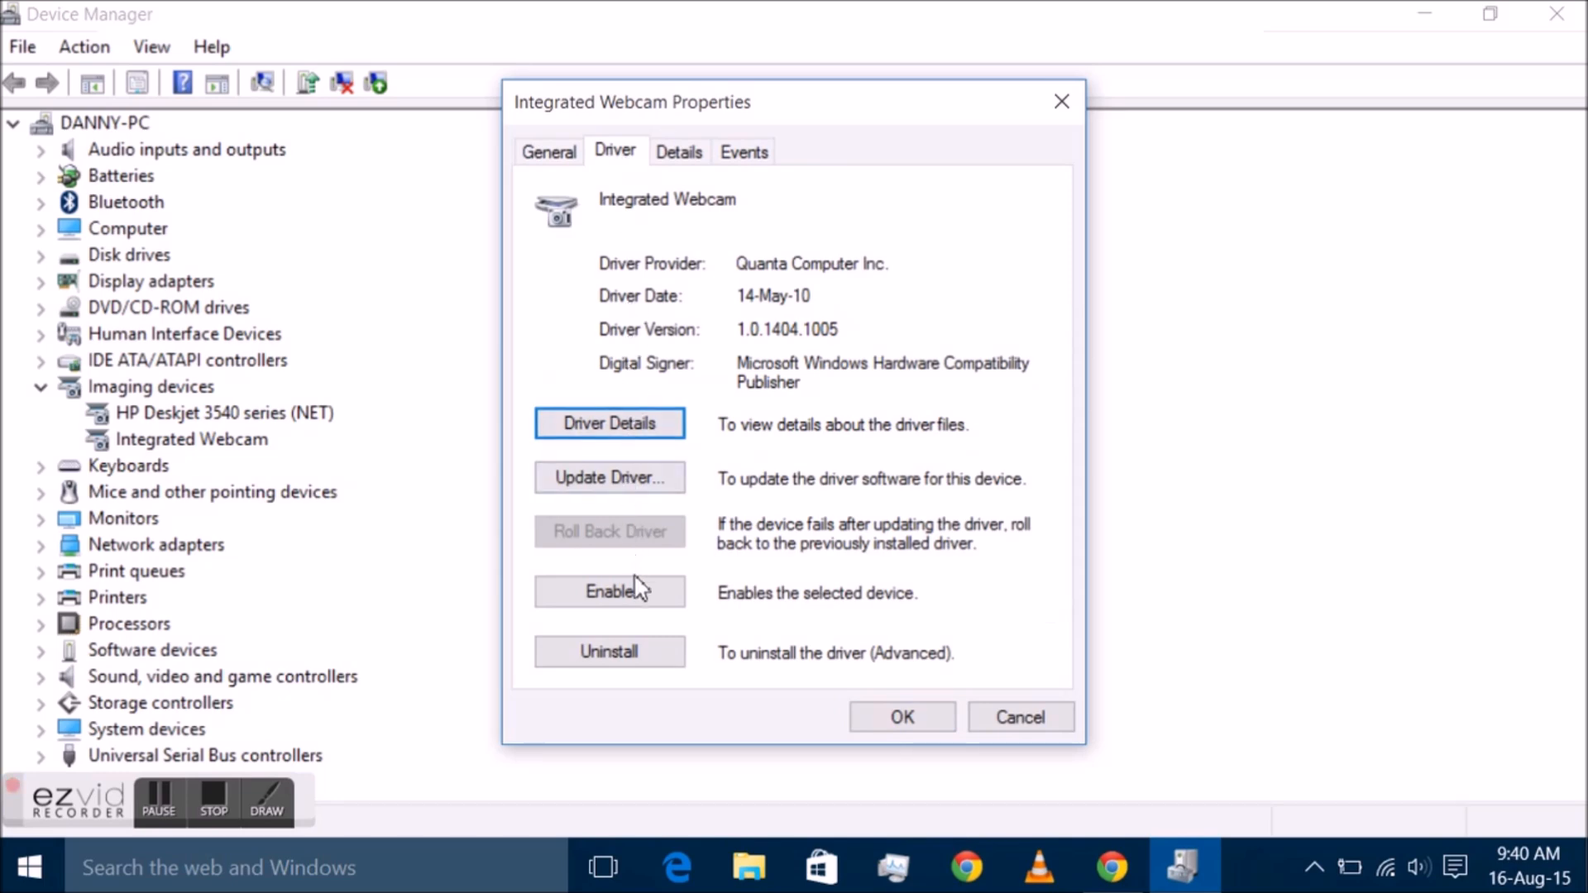
click(609, 592)
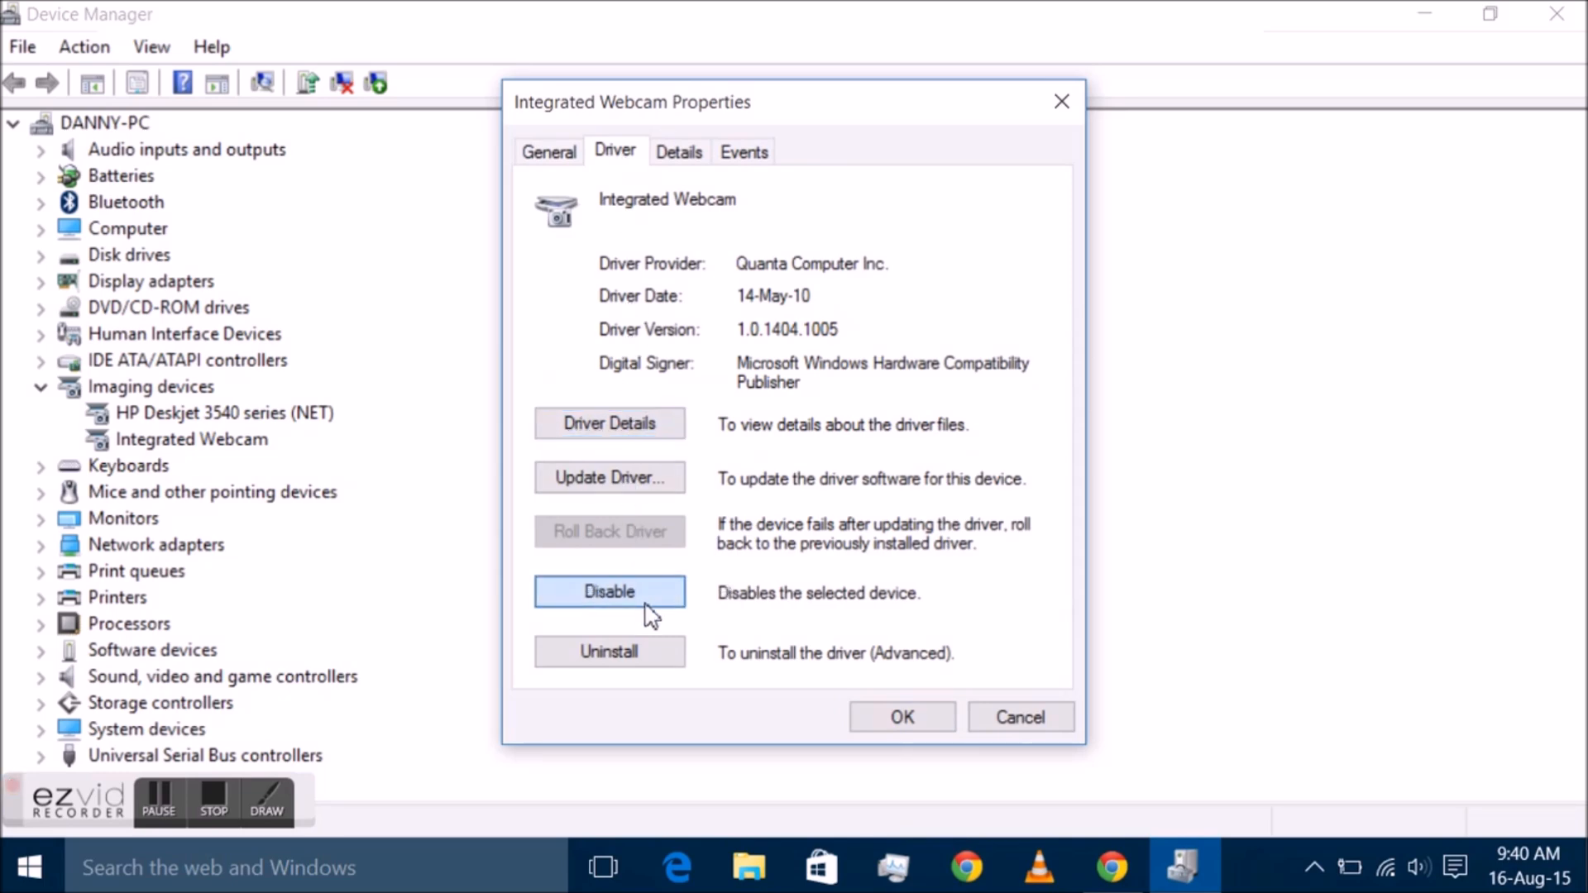
mouse_move(764, 643)
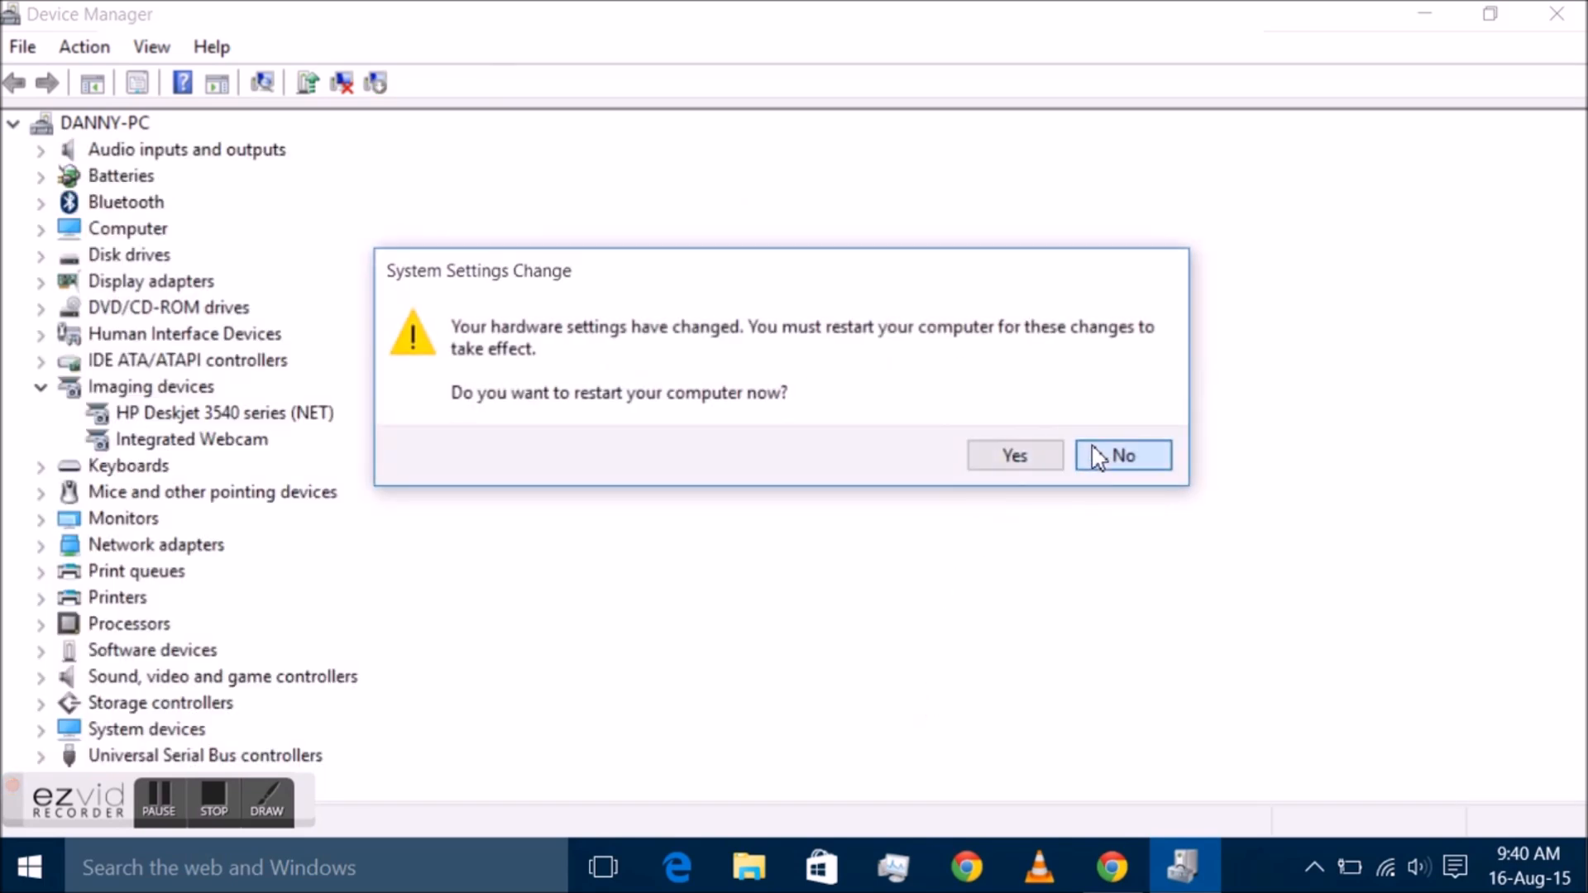
click(1121, 455)
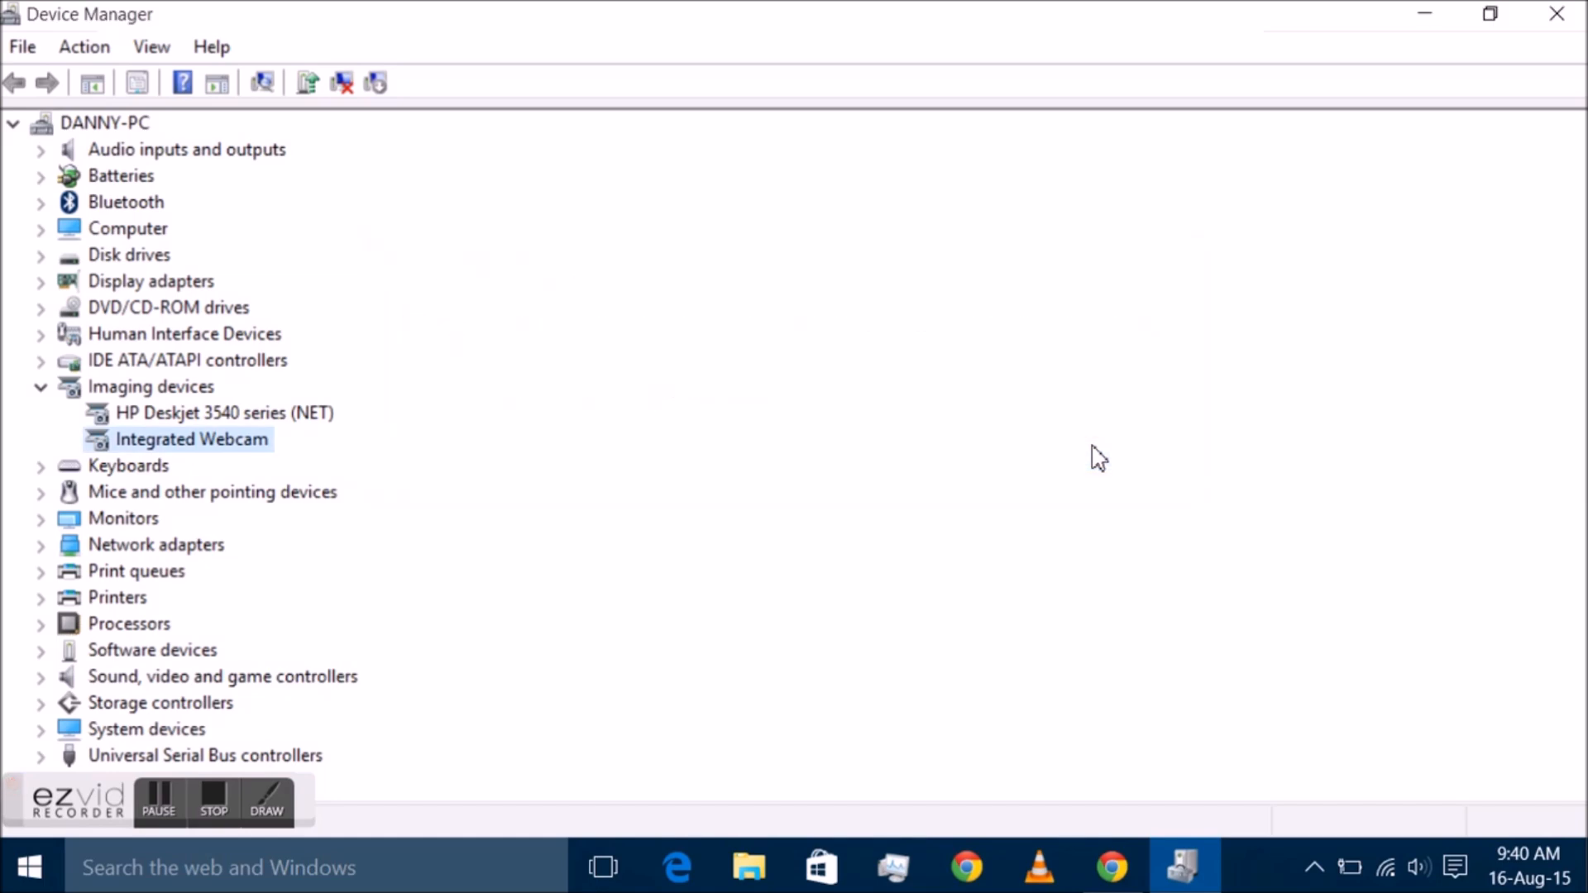